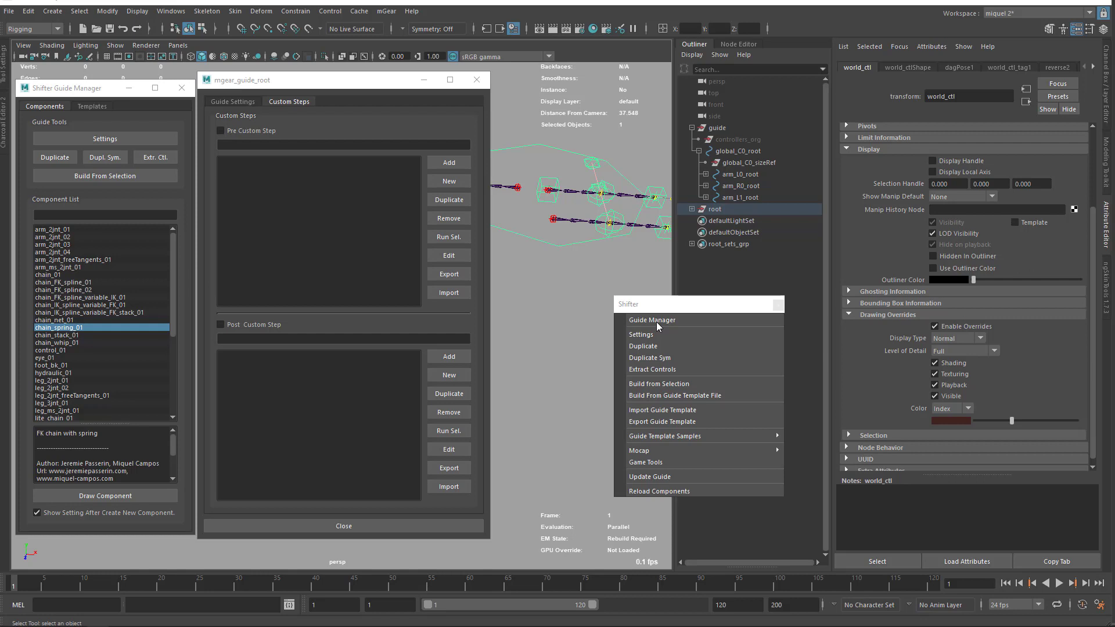
mouse_move(569, 259)
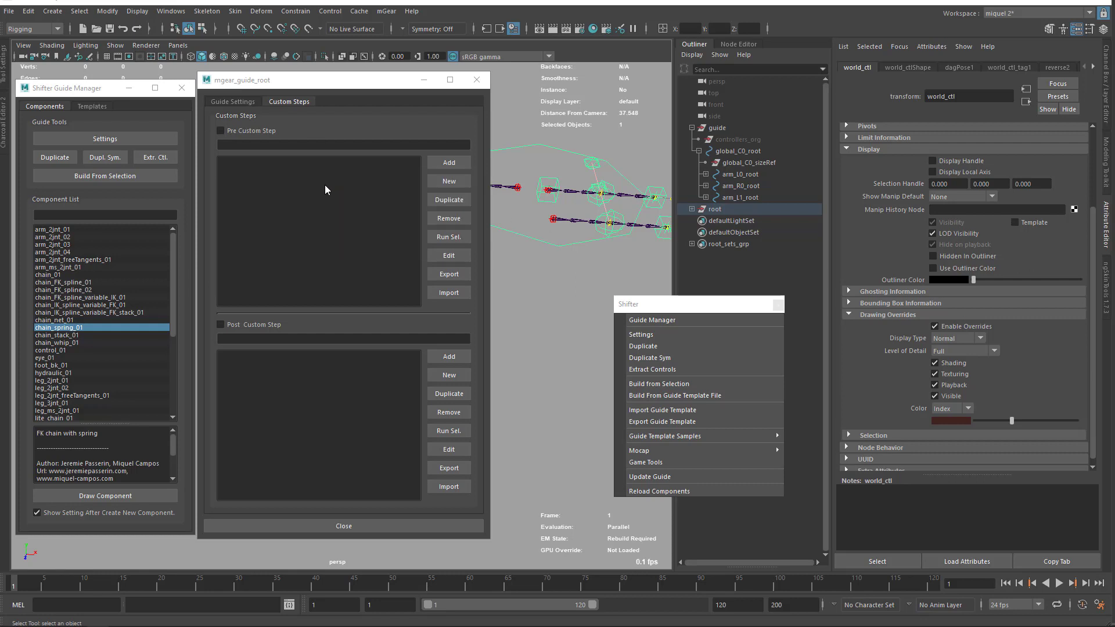
mouse_move(259, 193)
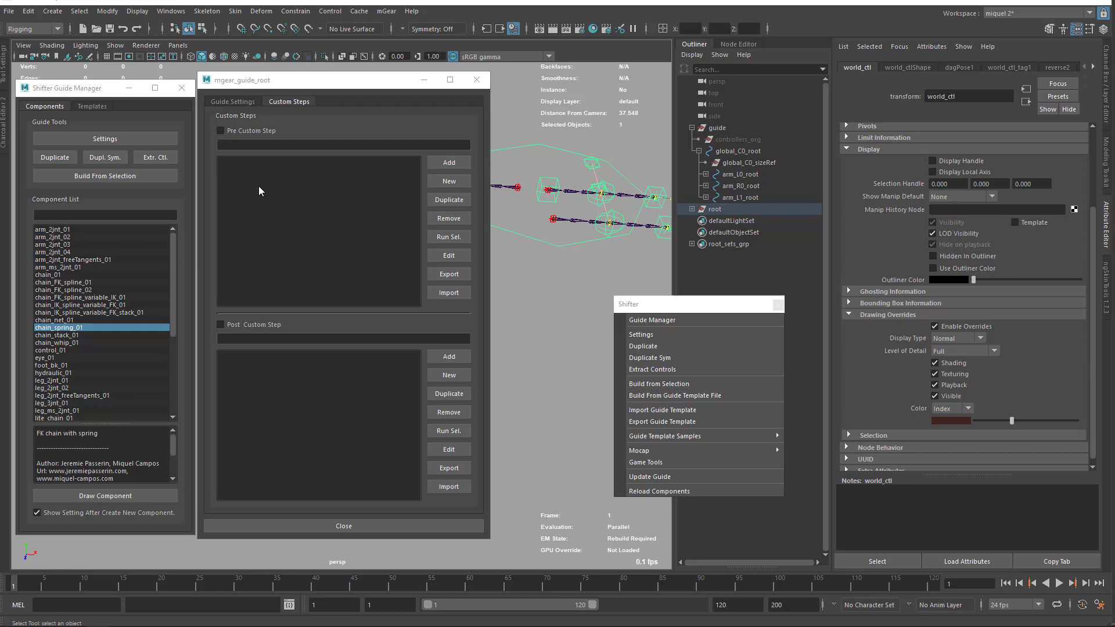
mouse_move(276, 217)
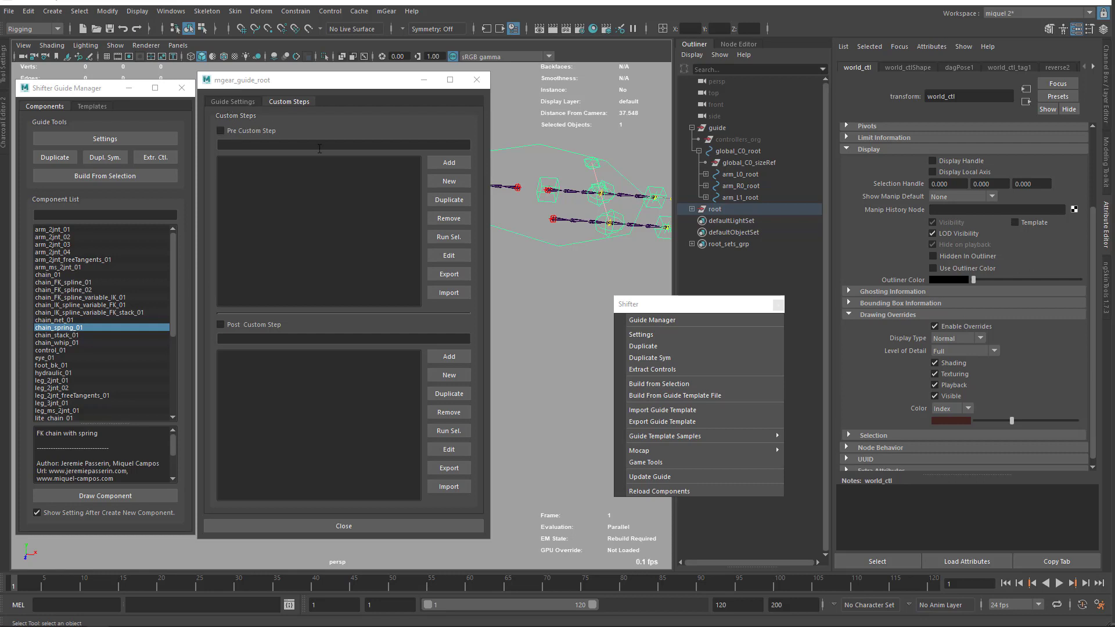
Switch from Guide Settings to the empty Custom Steps page and back to Guide Settings.
left_click(232, 101)
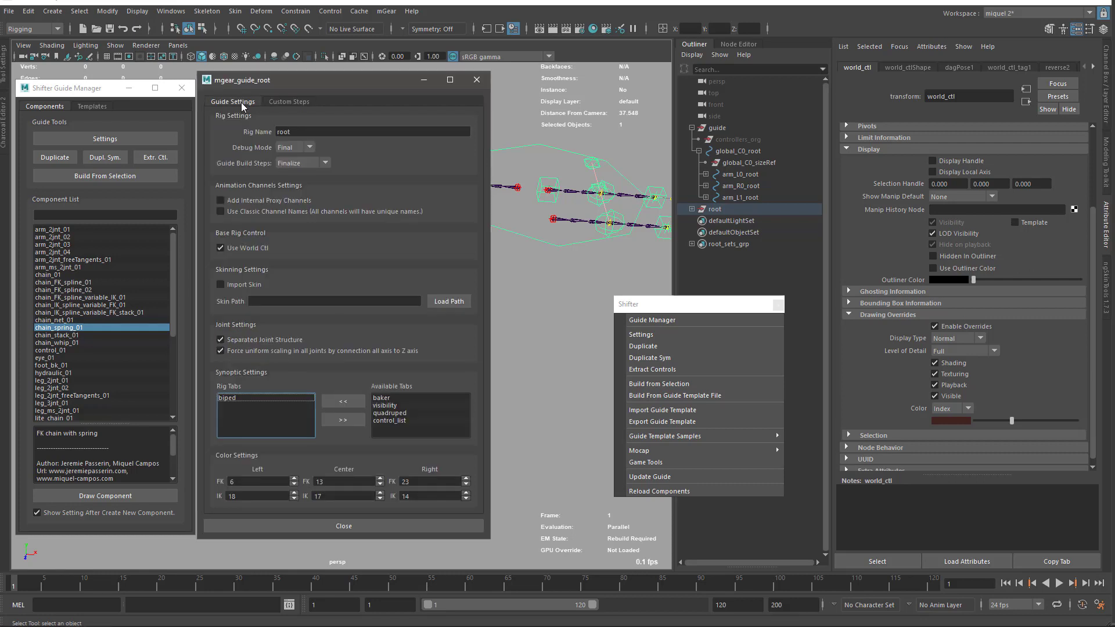
left_click(288, 102)
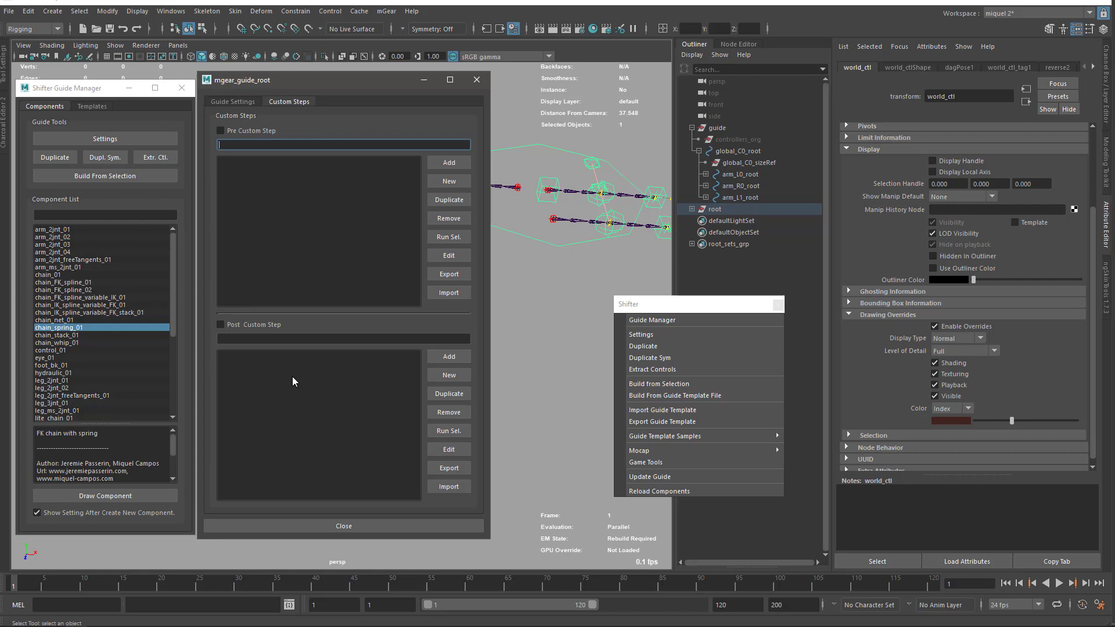
mouse_move(257, 332)
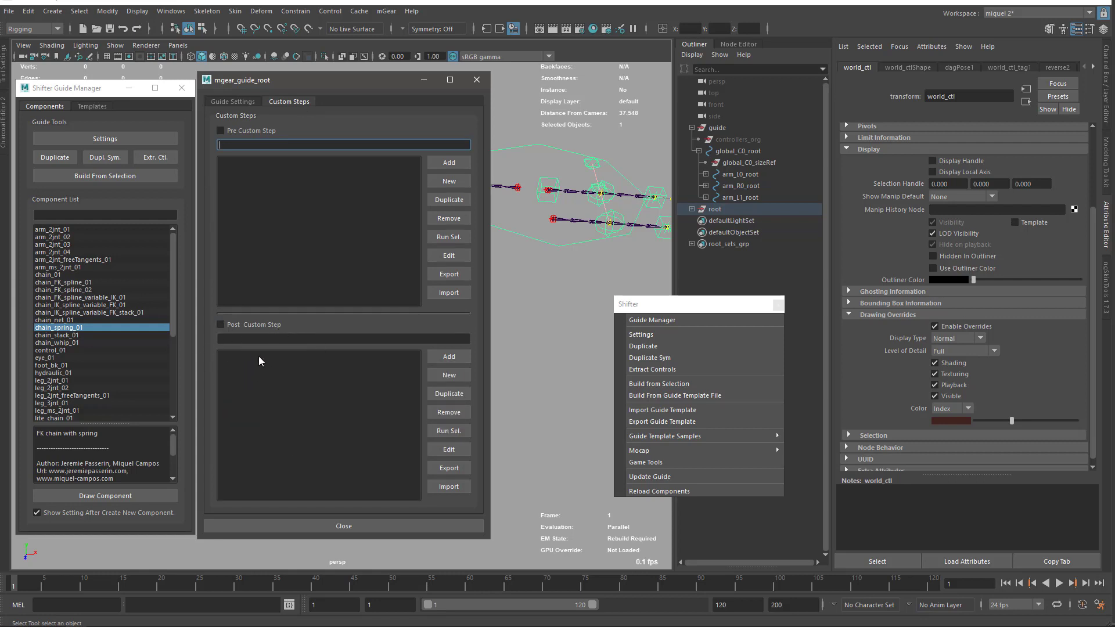
mouse_move(285, 404)
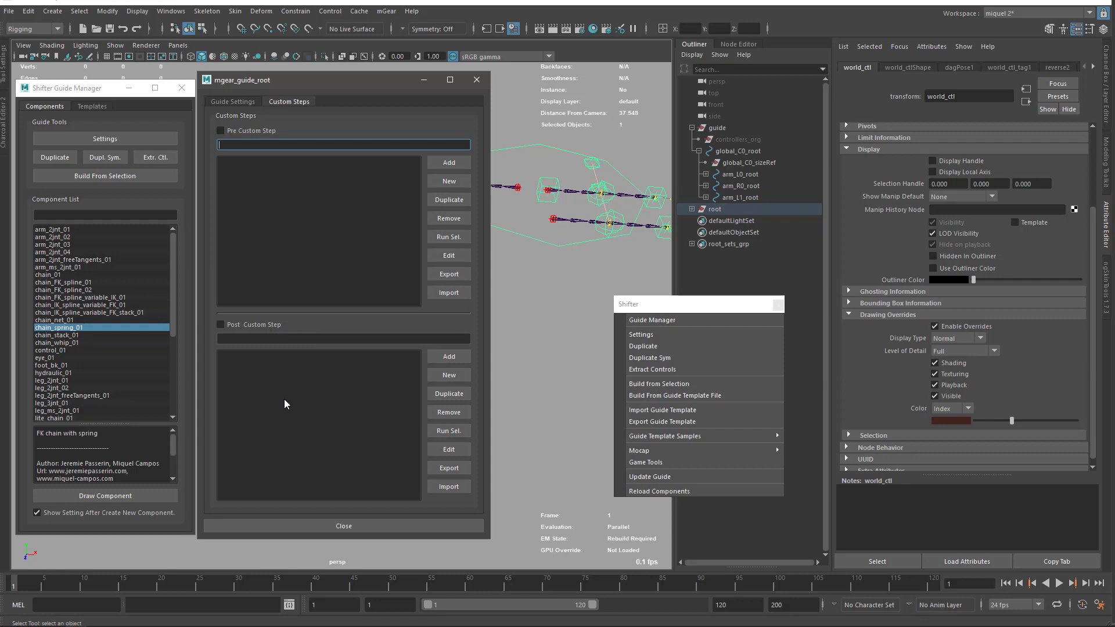
left_click(233, 102)
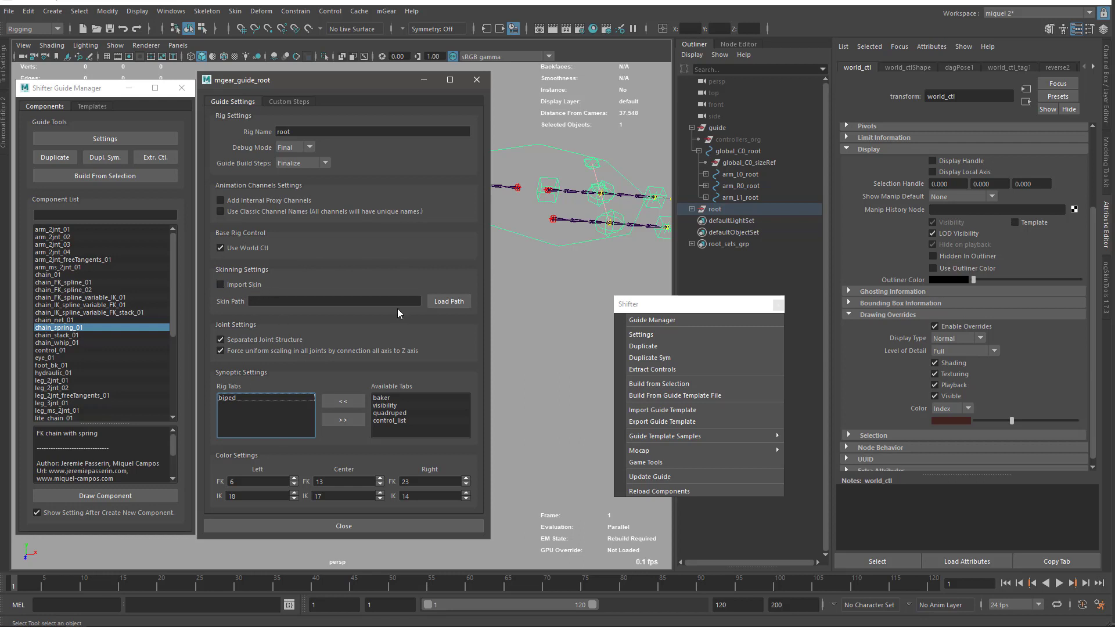
mouse_move(435, 322)
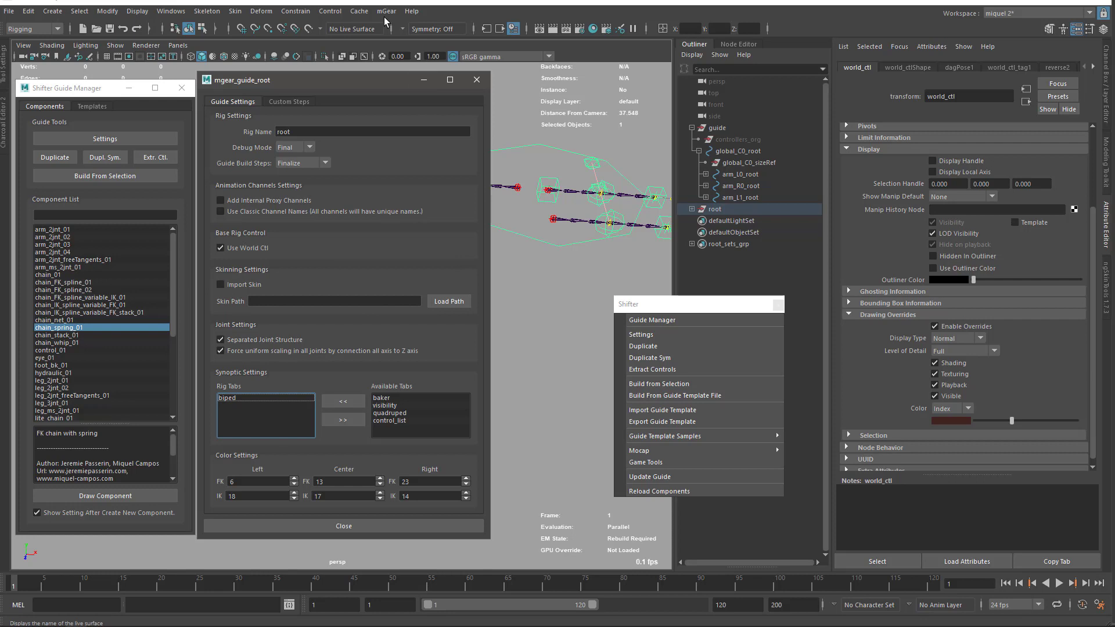
mouse_move(507, 142)
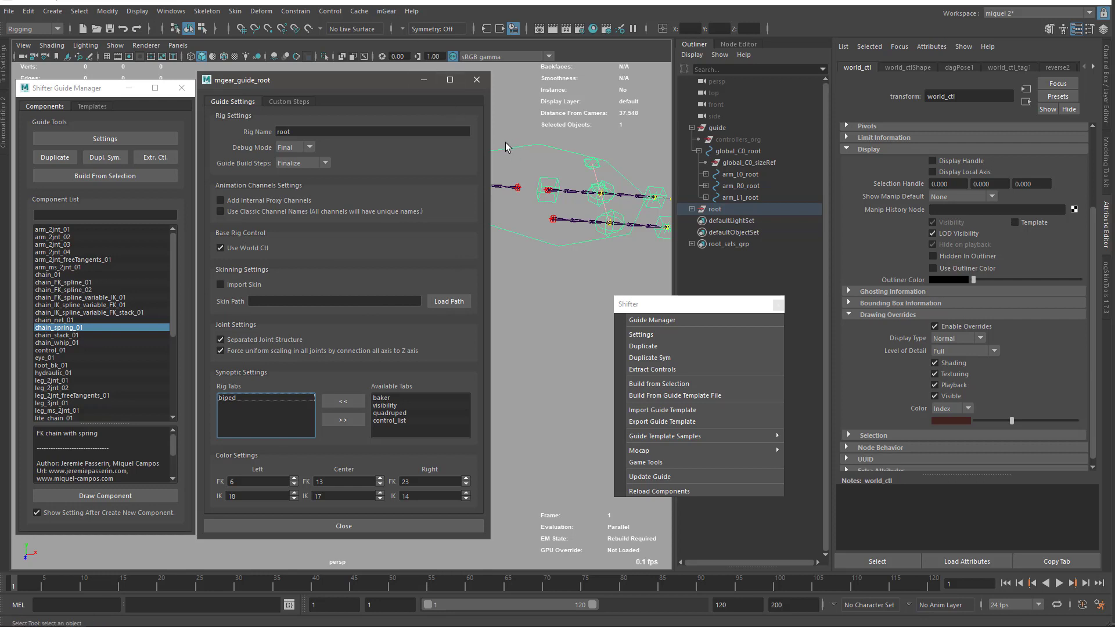
mouse_move(533, 274)
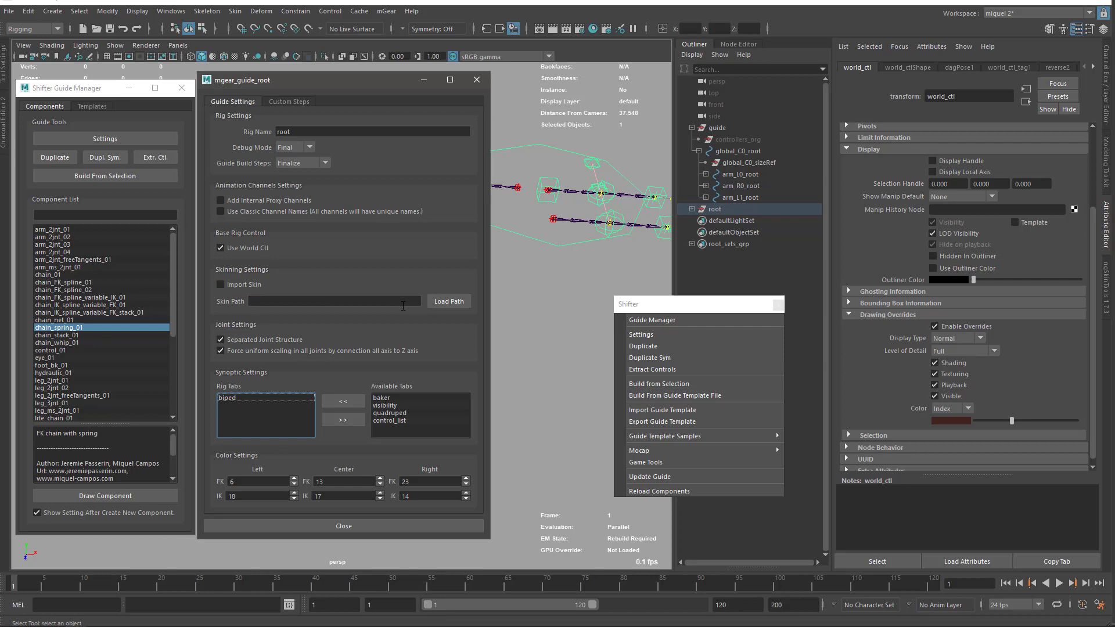
Show the mGear Skinning menu with Export Skin, Skin Pack Binary and ASCII options.
left_click(385, 11)
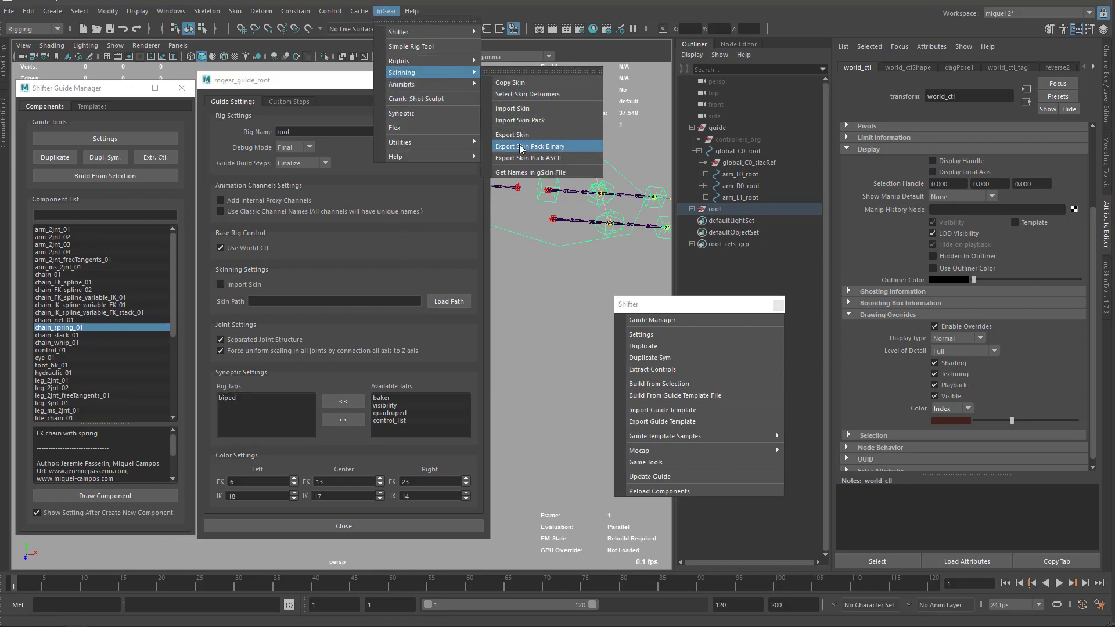
mouse_move(512, 134)
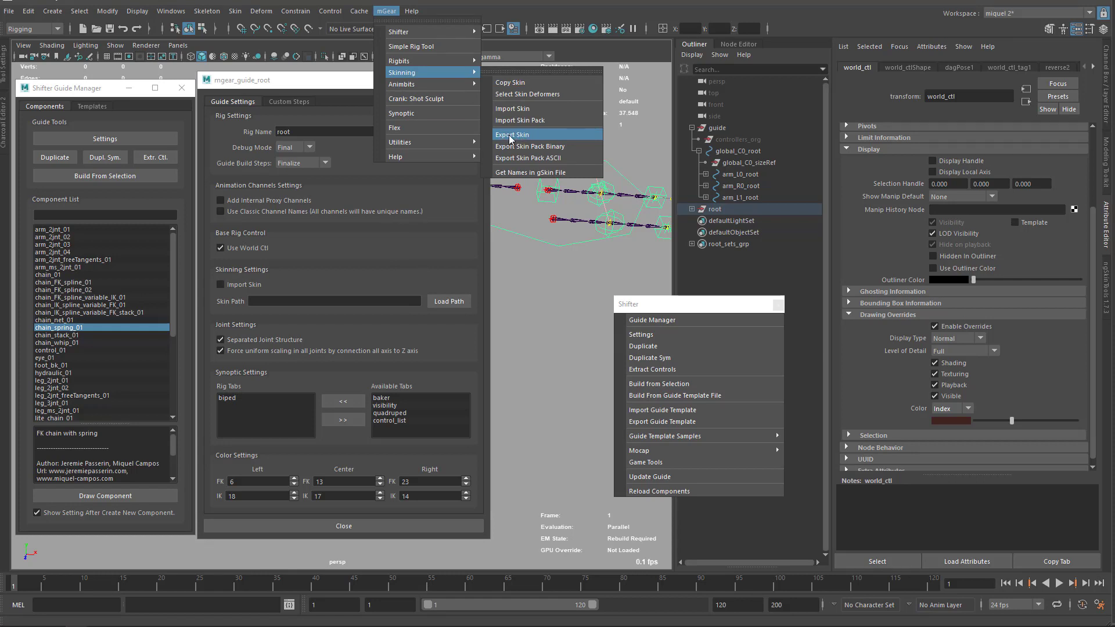
mouse_move(529, 146)
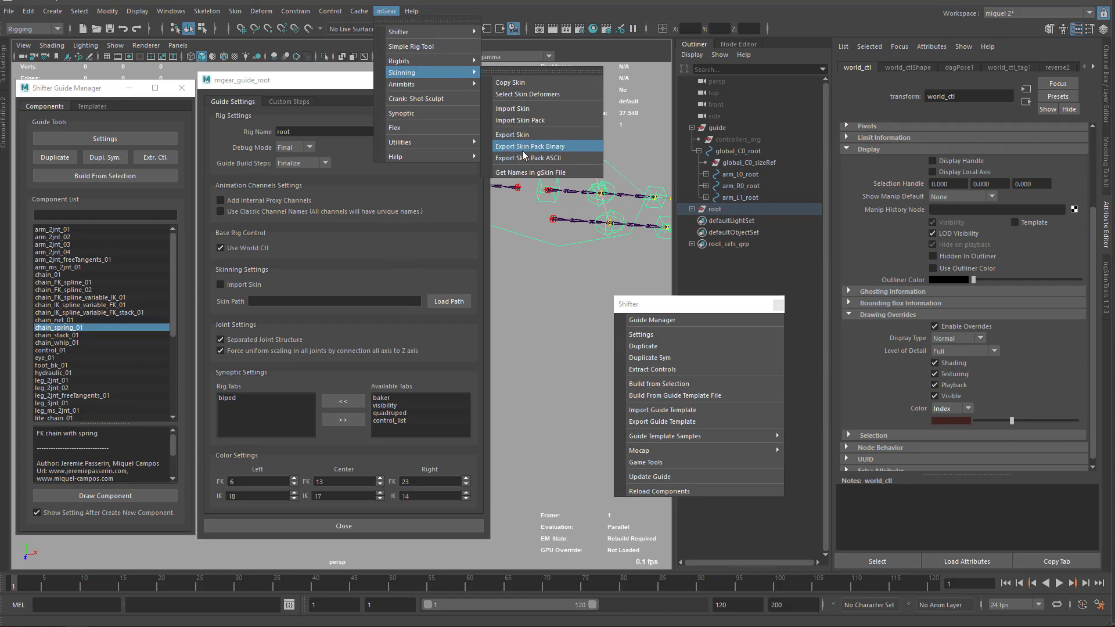
mouse_move(512, 135)
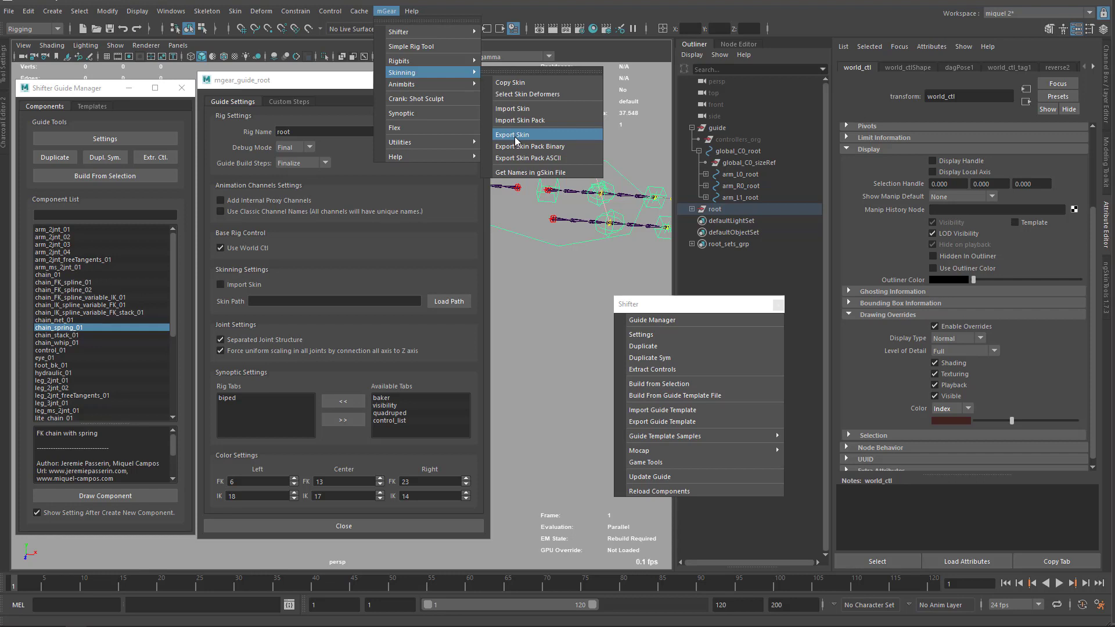
mouse_move(529, 146)
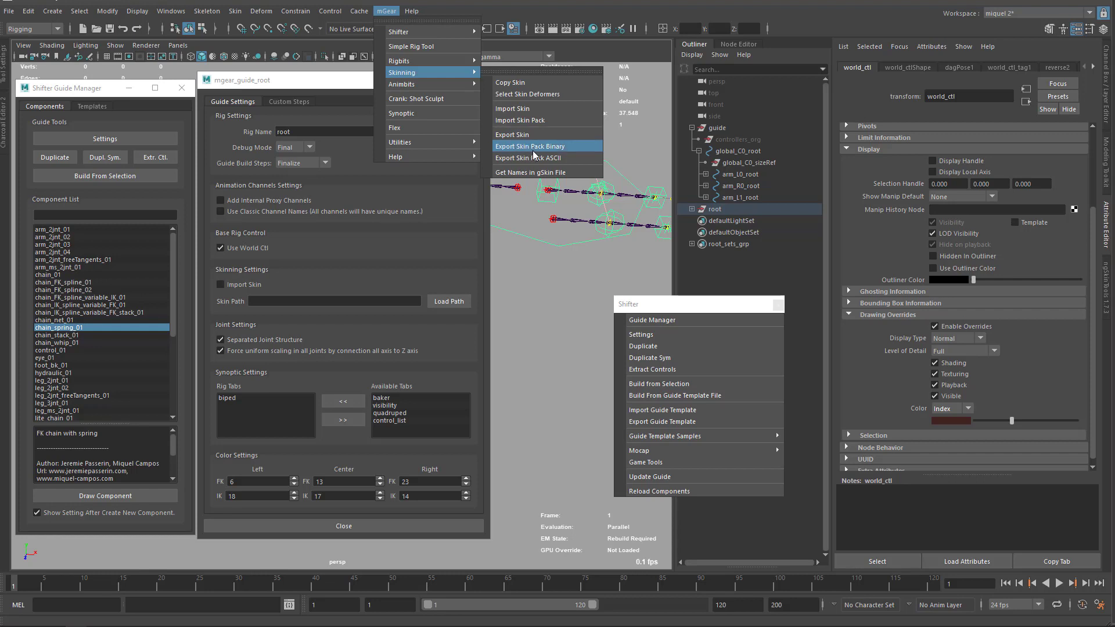
mouse_move(512, 135)
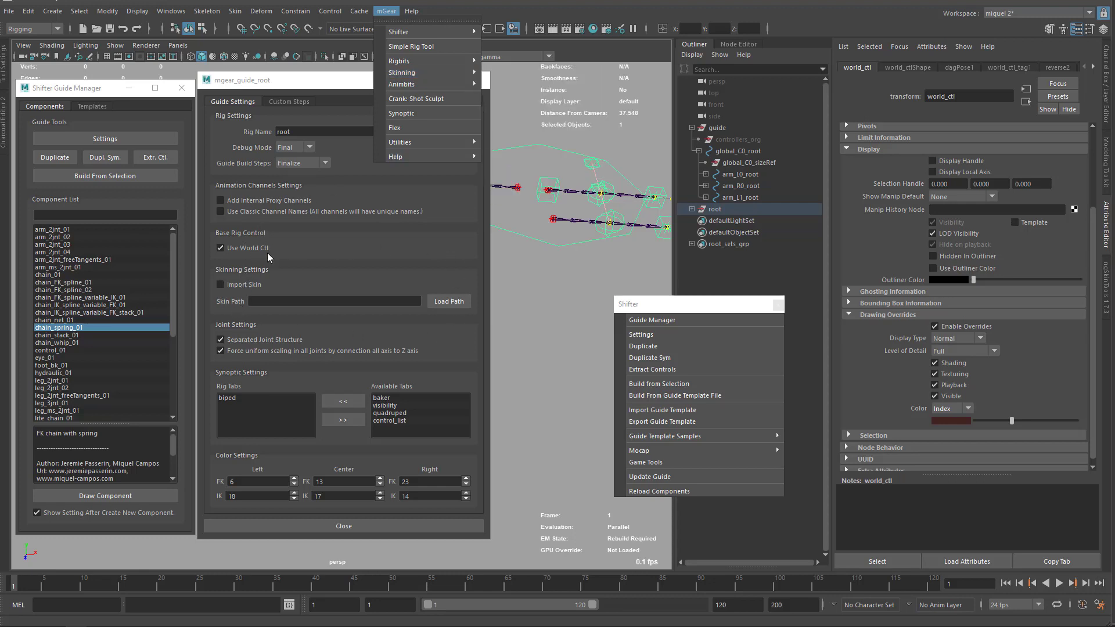
mouse_move(402, 72)
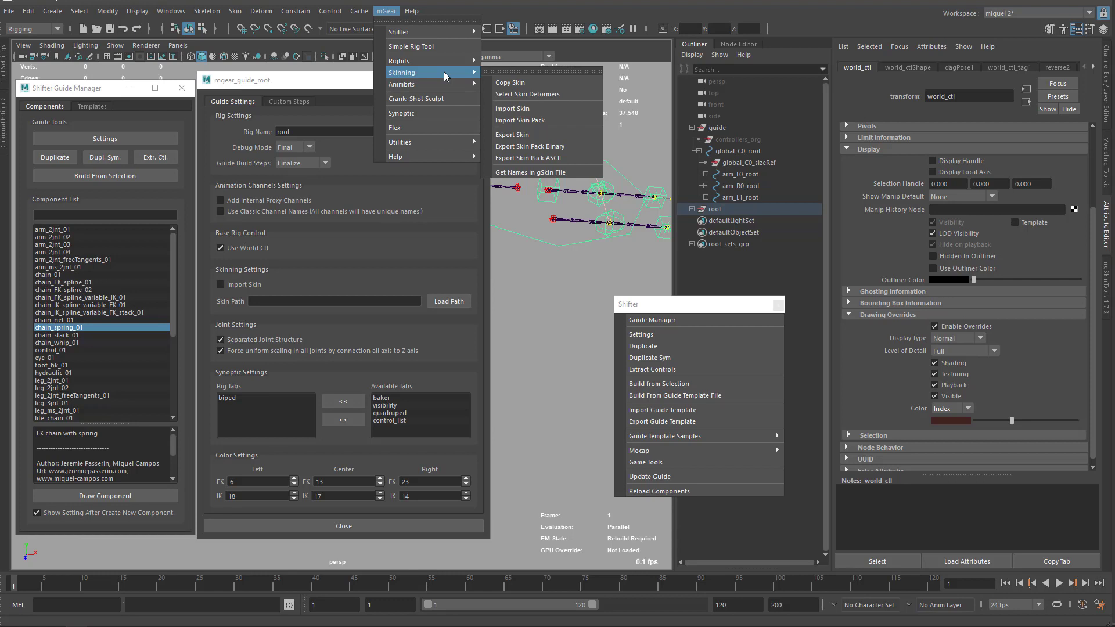
mouse_move(529, 120)
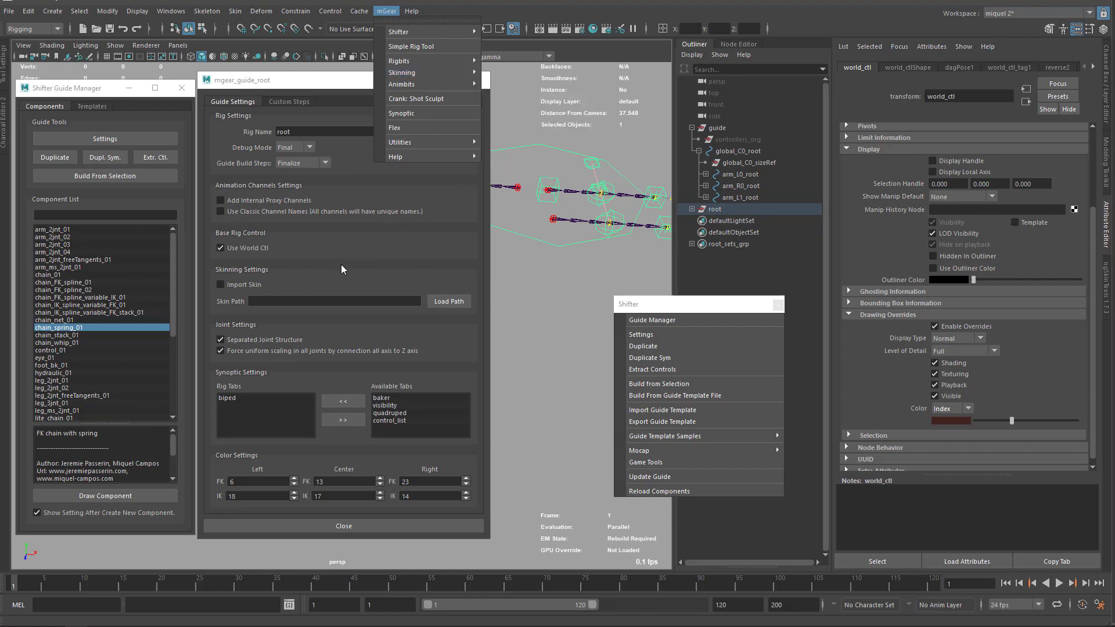
mouse_move(280, 269)
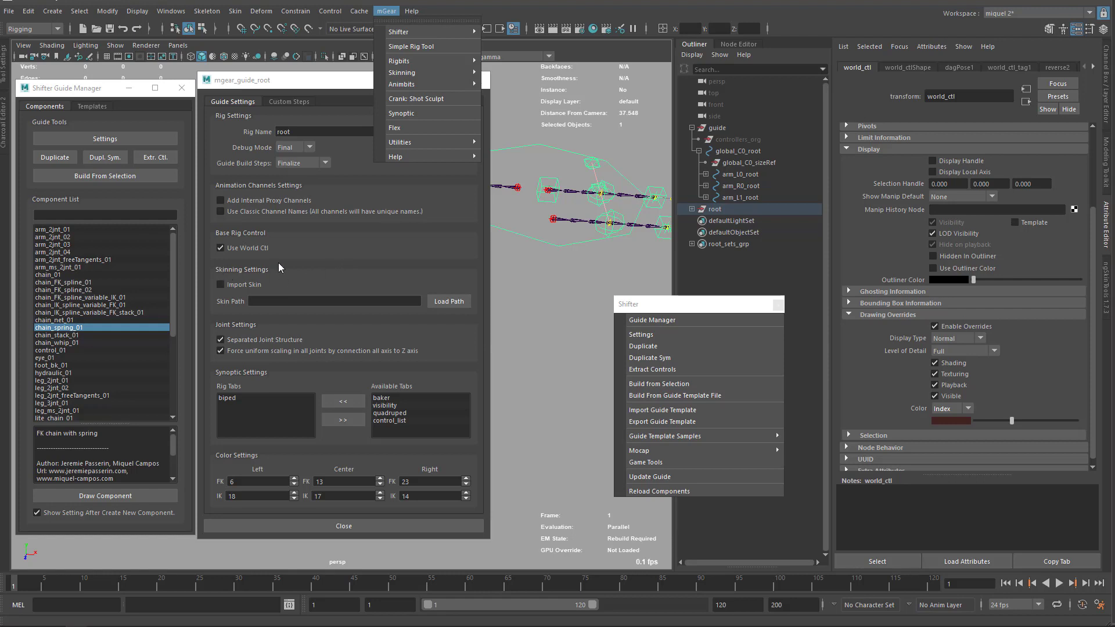